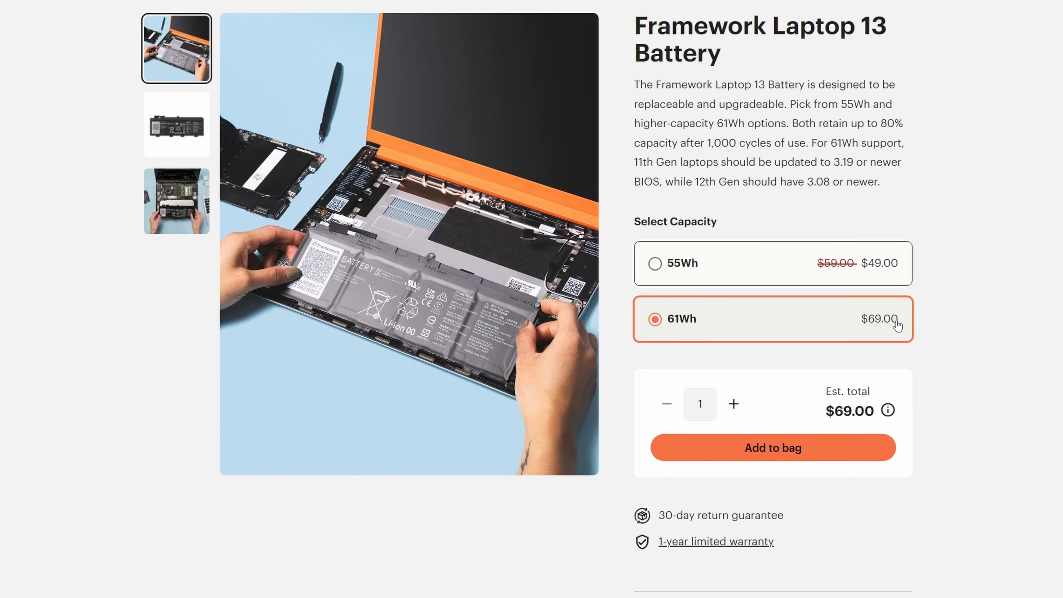
- Leave the 13-inch battery page for the Expansion Cards category listing its 16 products
{"action": "left_click", "coordinate": [176, 125]}
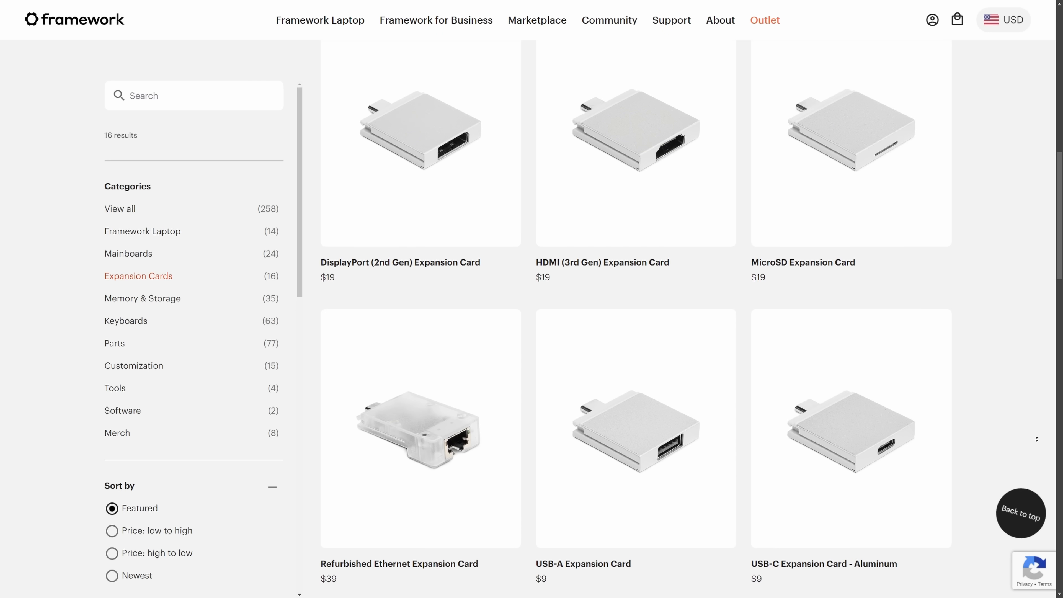
- Scroll the I2C Labs store and bring up the $22.00 UART Expansion Card product page
{"action": "scroll", "scroll_direction": "down", "scroll_amount": 3}
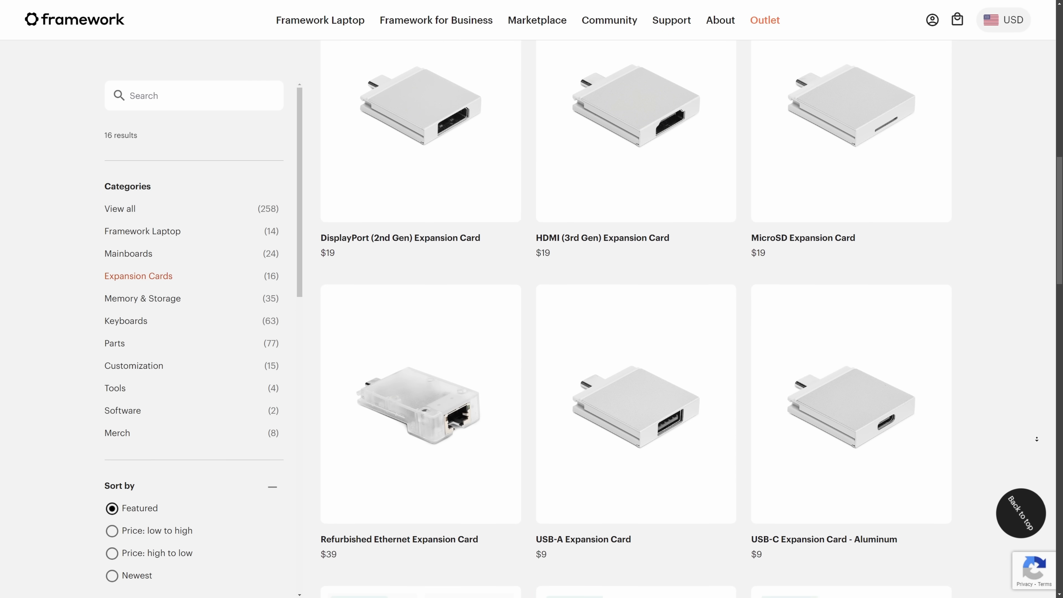
{"action": "scroll", "scroll_direction": "down", "scroll_amount": 3}
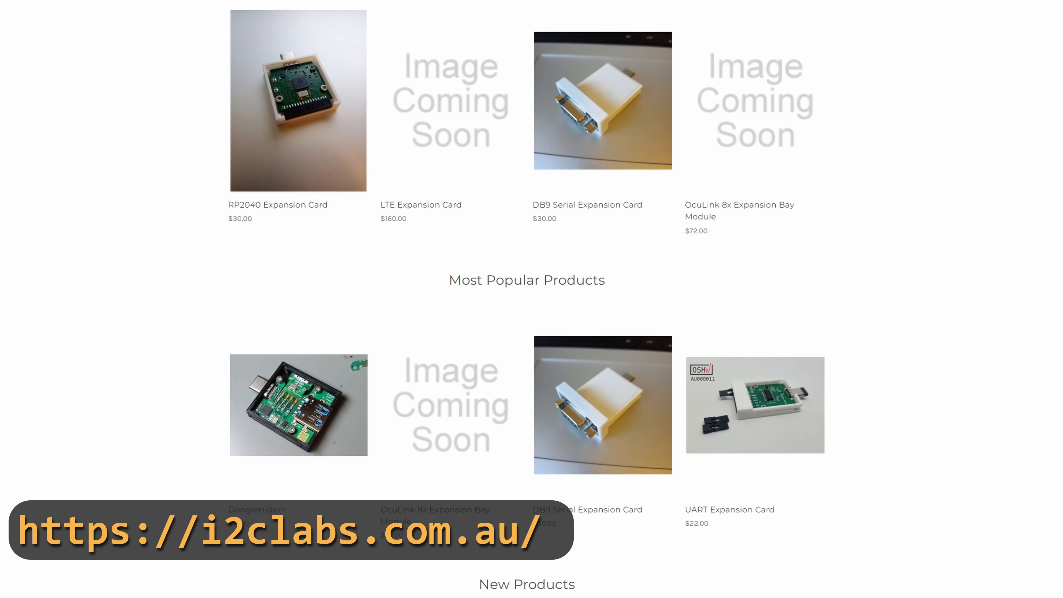
{"action": "left_click", "coordinate": [755, 405]}
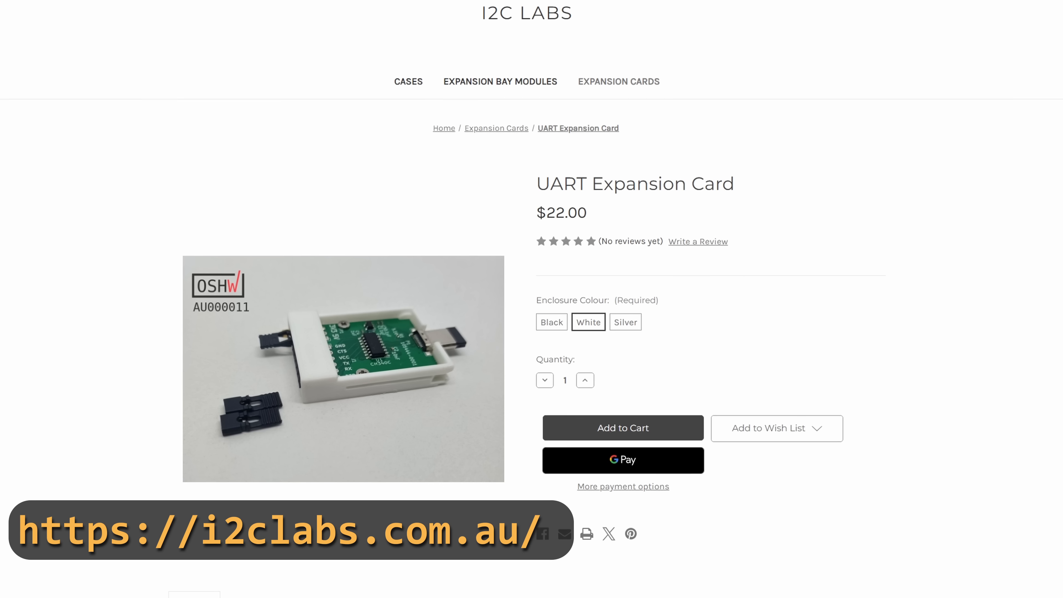